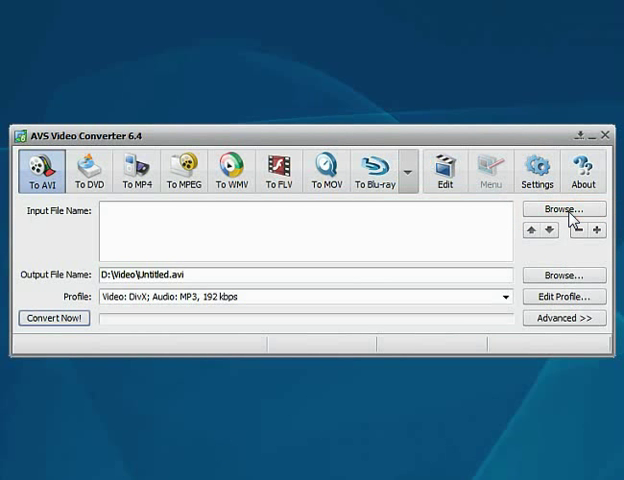
Load VIDEO_TS.IFO from the DVD's VIDEO_TS folder as the input video
left_click(564, 208)
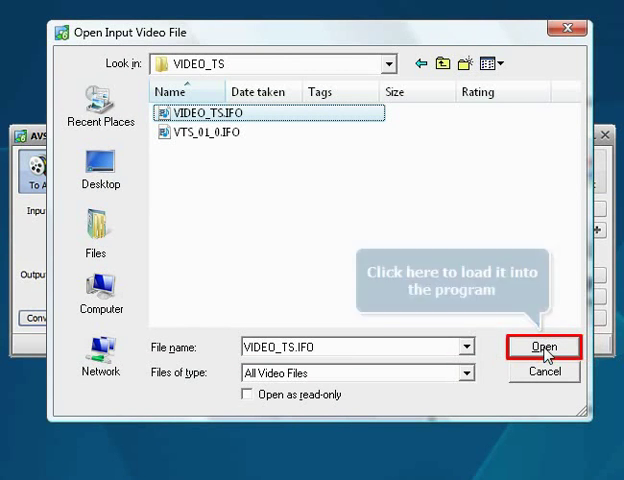
left_click(544, 348)
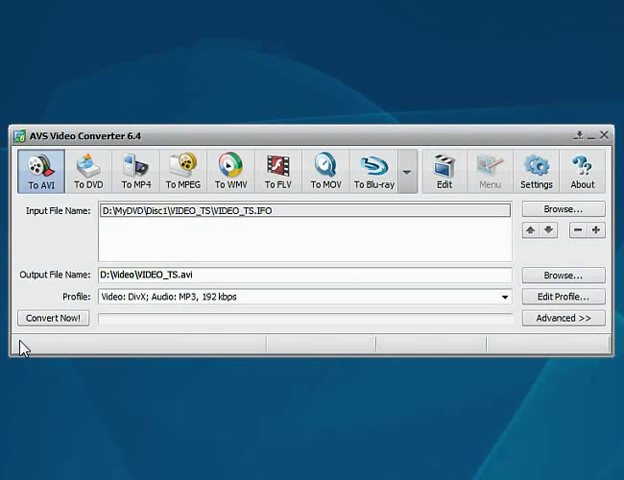
mouse_move(408, 168)
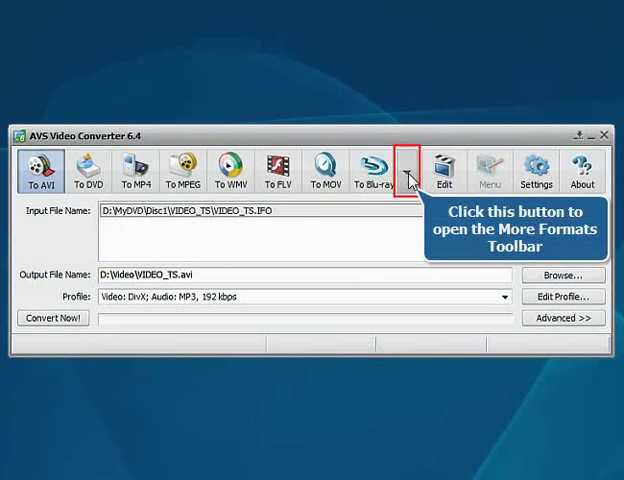
Choose DPG output from More Formats with the DPG - Highest Available Quality profile
left_click(418, 170)
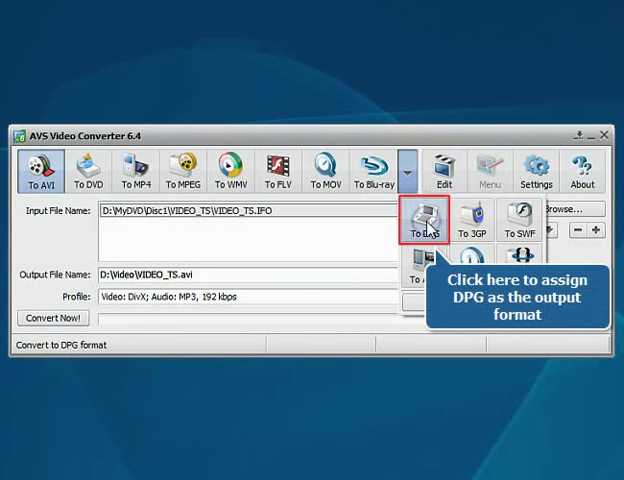
left_click(416, 224)
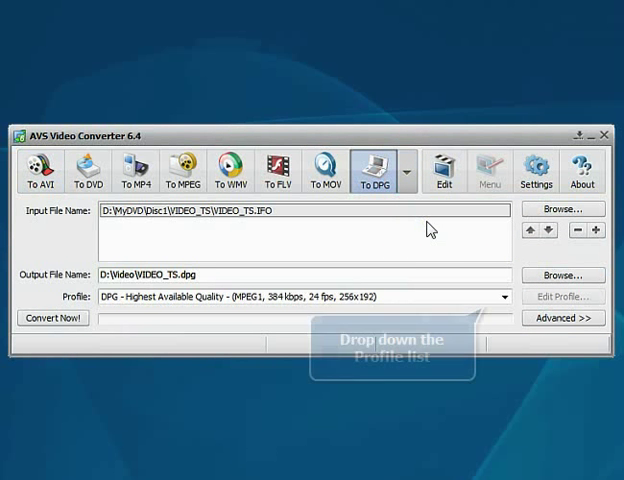
left_click(504, 296)
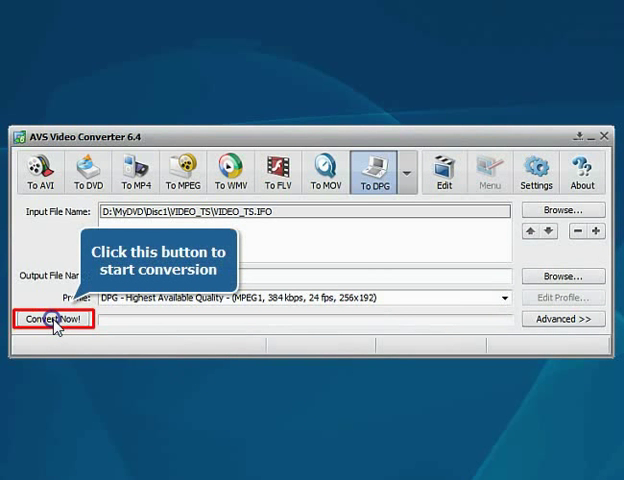
Start the DVD-to-DPG conversion with Convert Now!
left_click(54, 318)
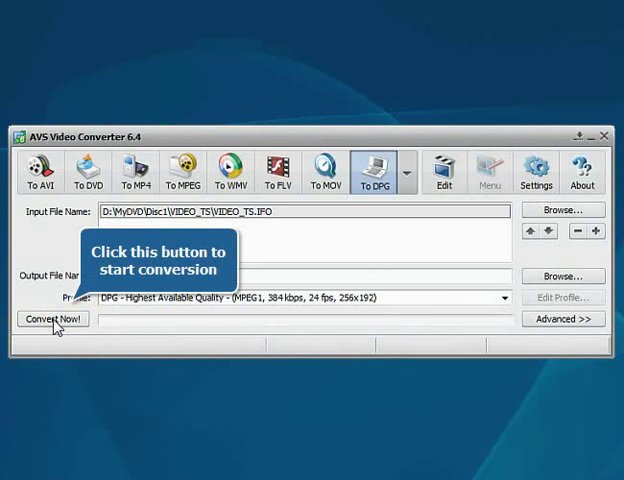
left_click(52, 318)
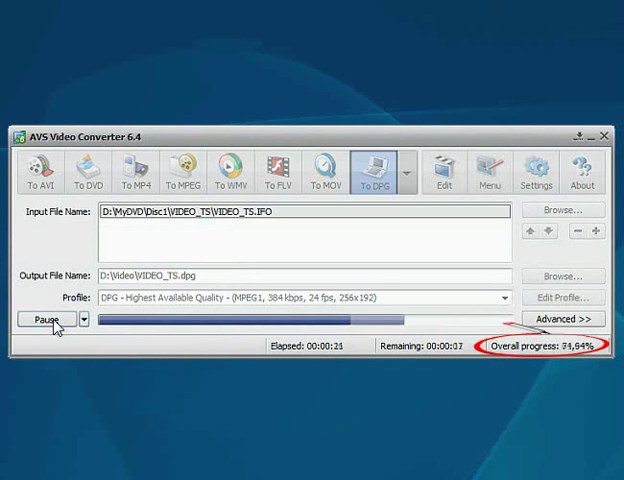